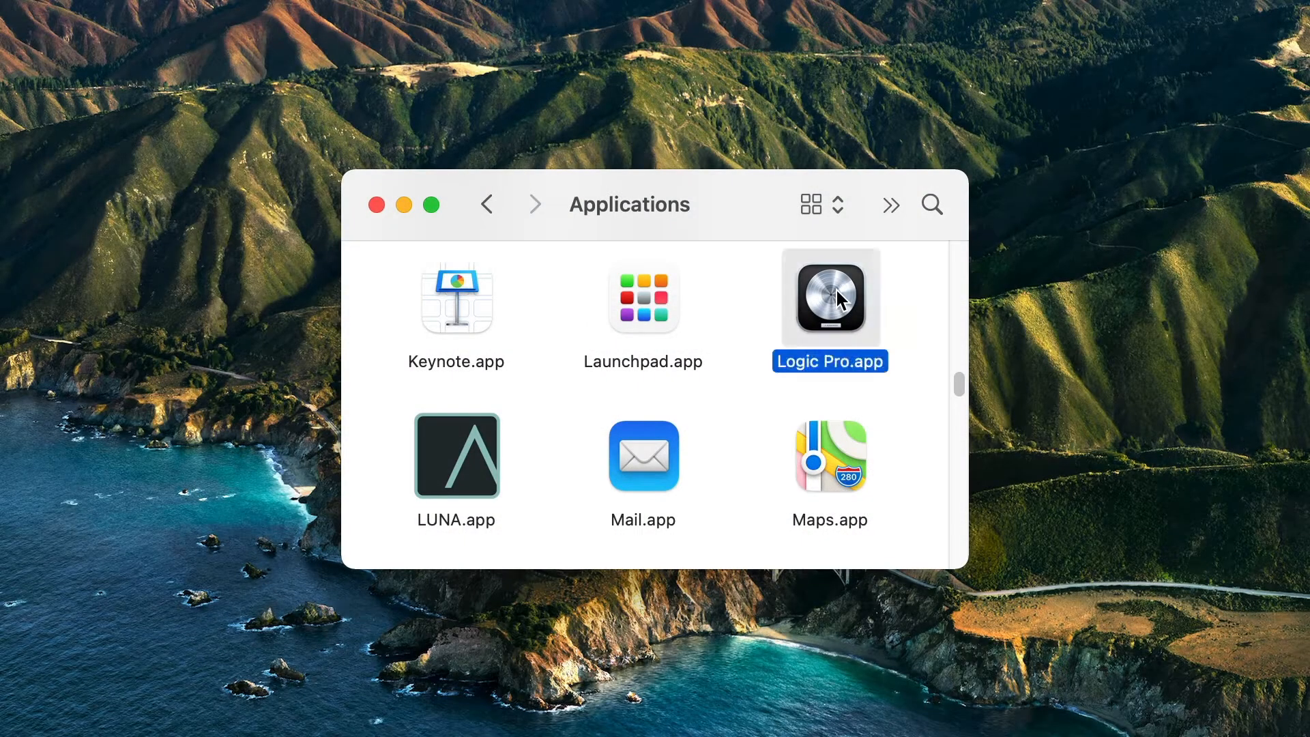
Step: Launch Logic Pro.app from the Applications folder
{"action": "double_click", "coordinate": [830, 299]}
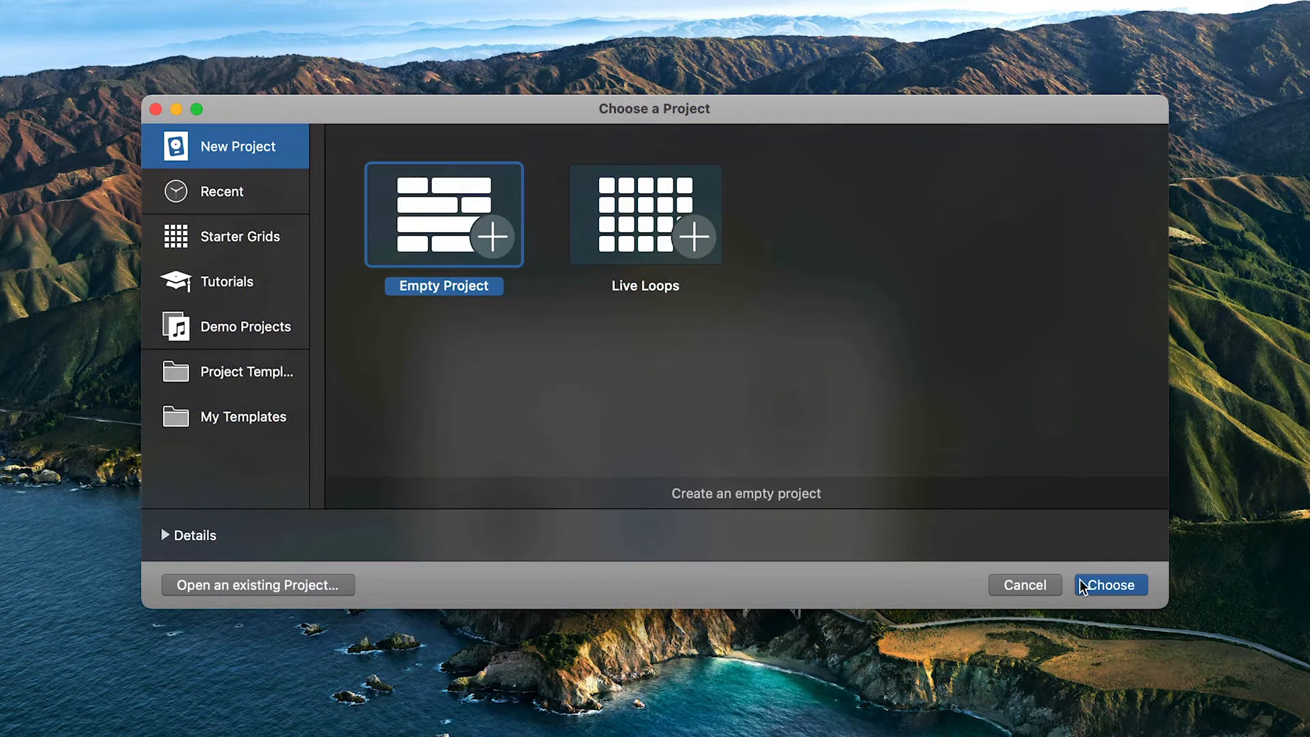
Step: Start a new Empty Project from the project chooser
{"action": "left_click", "coordinate": [1111, 585]}
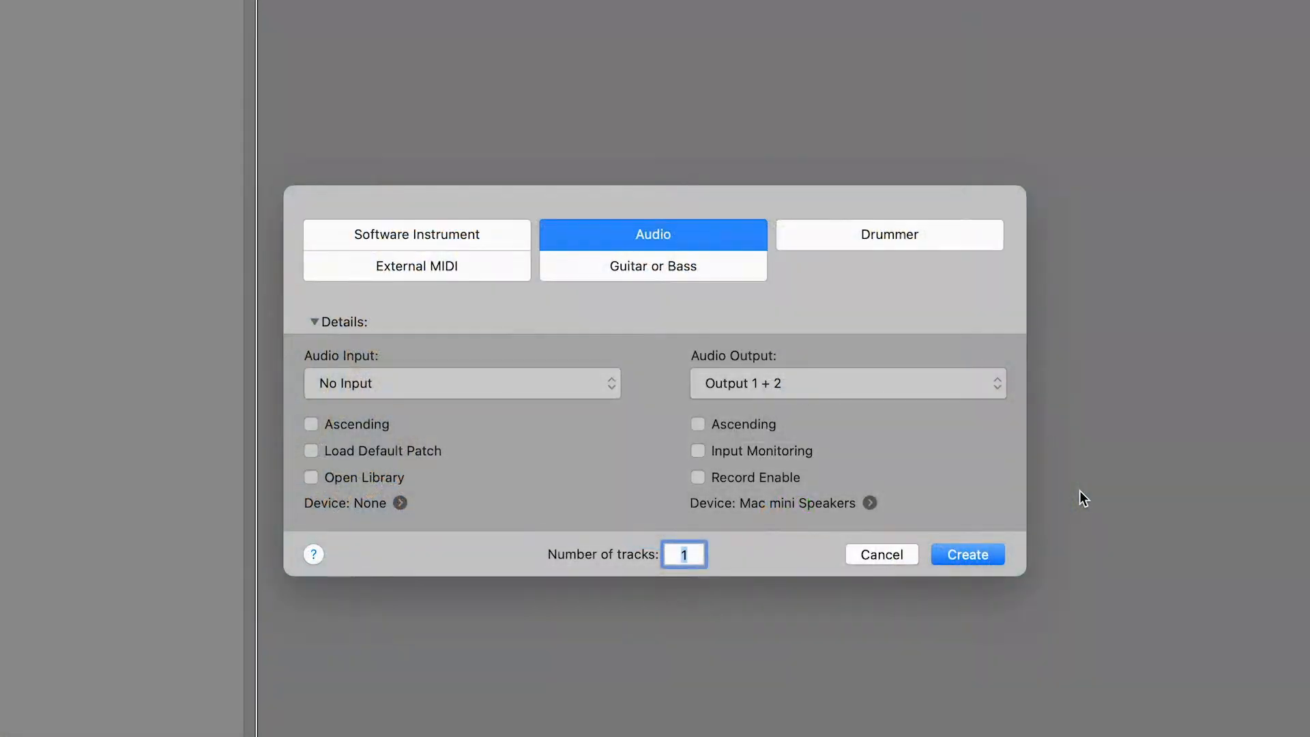
{"action": "mouse_move", "coordinate": [468, 503]}
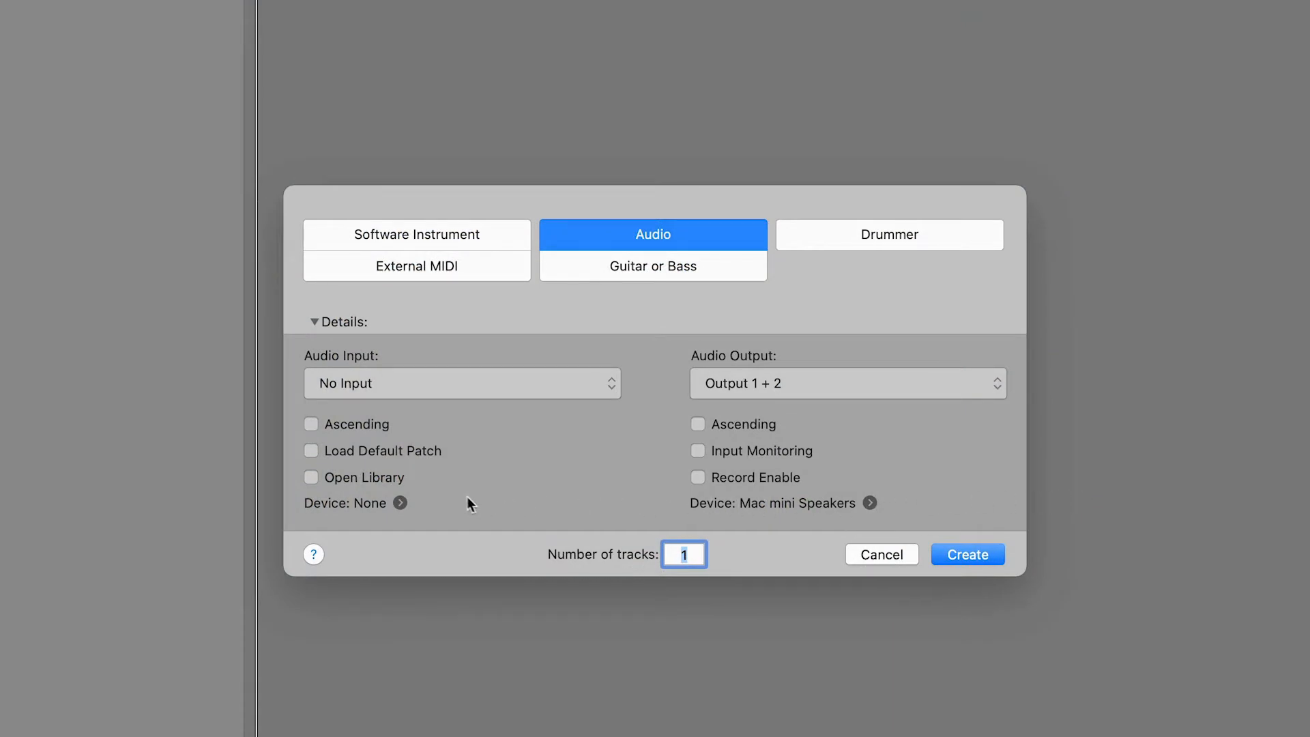
{"action": "mouse_move", "coordinate": [419, 506]}
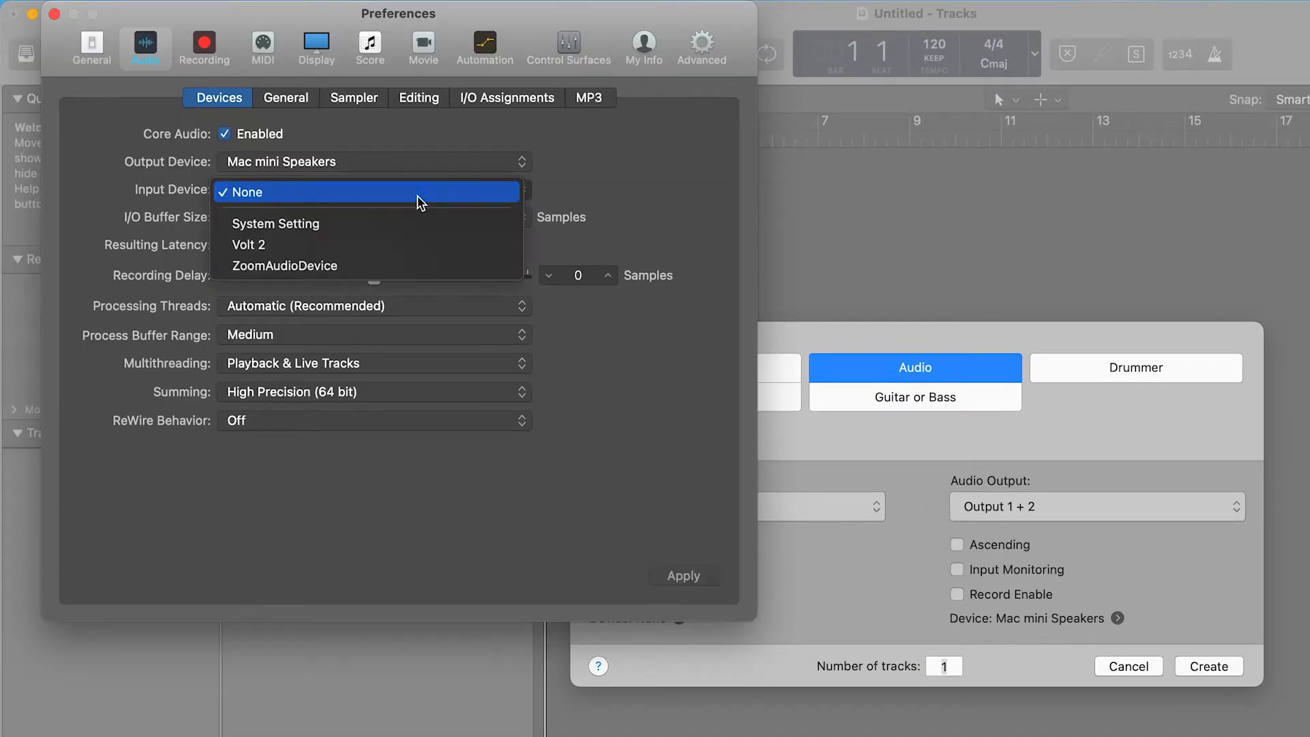
Step: Make Volt 2 the audio input device and apply the device settings
{"action": "left_click", "coordinate": [248, 244]}
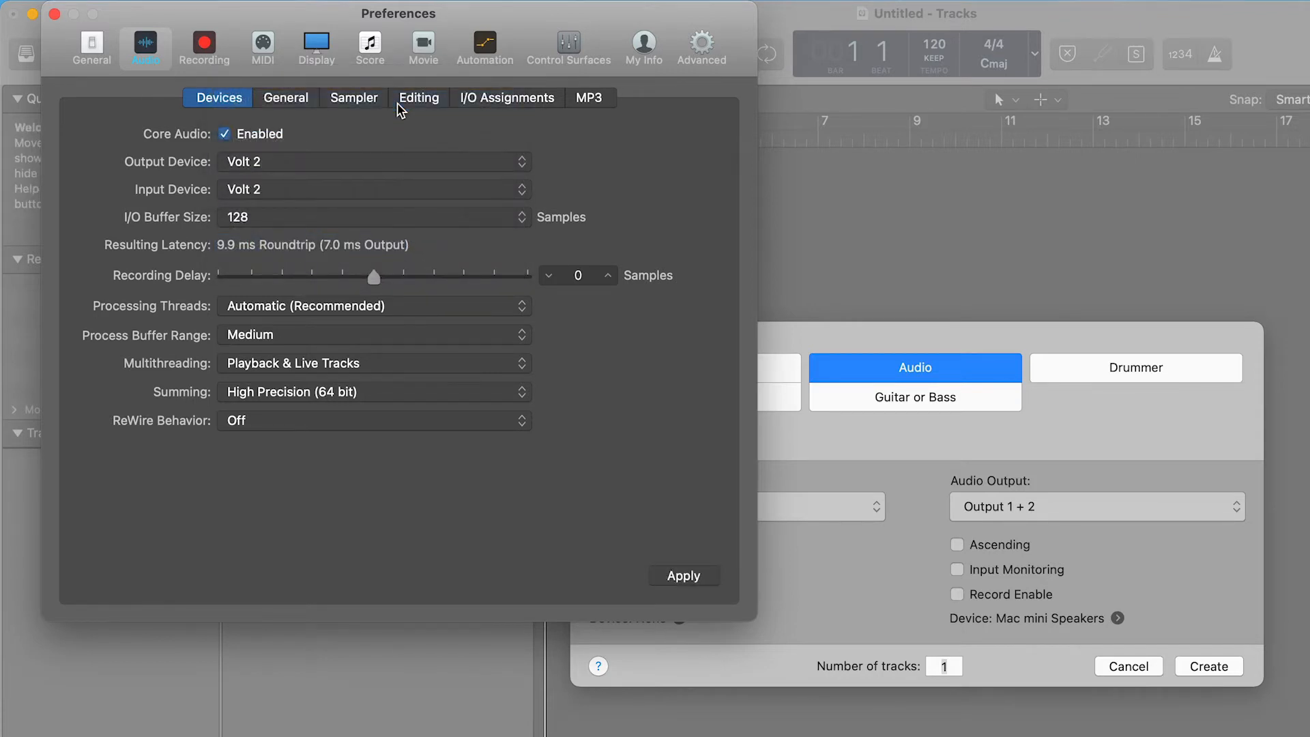
{"action": "left_click", "coordinate": [683, 576]}
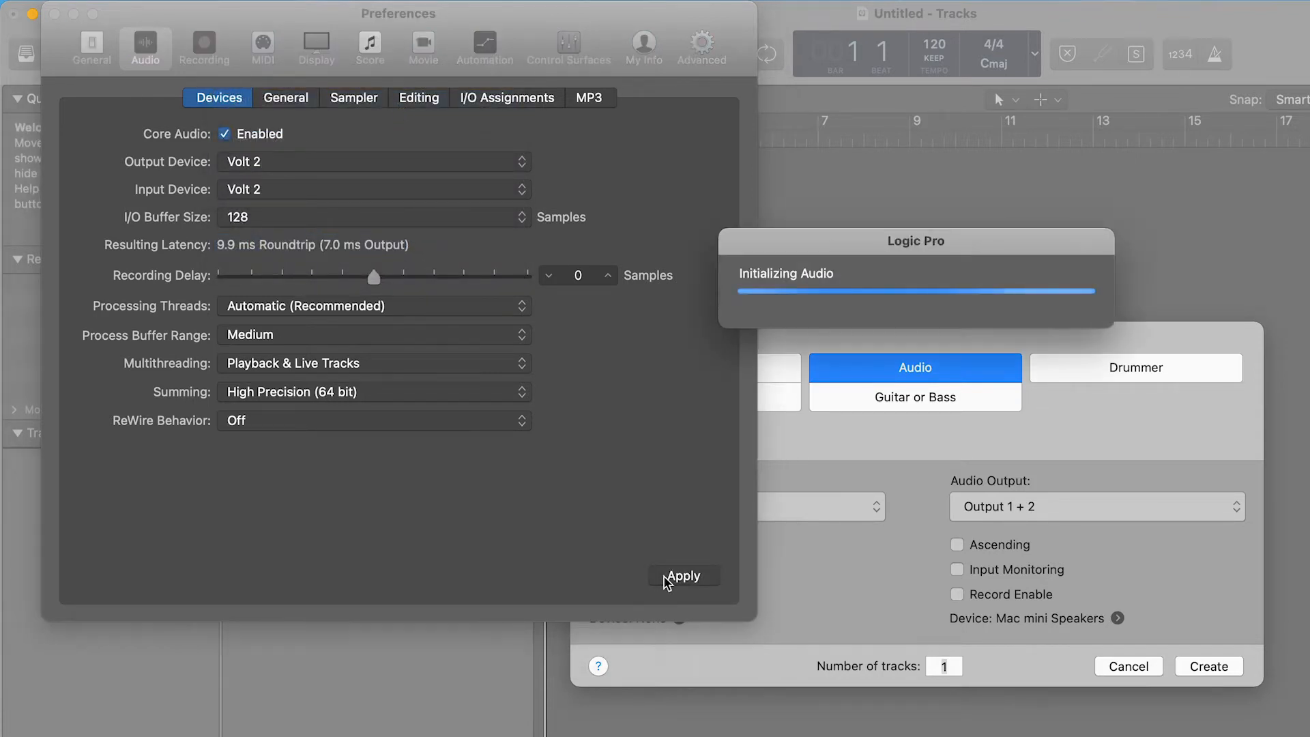
{"action": "left_click", "coordinate": [682, 576]}
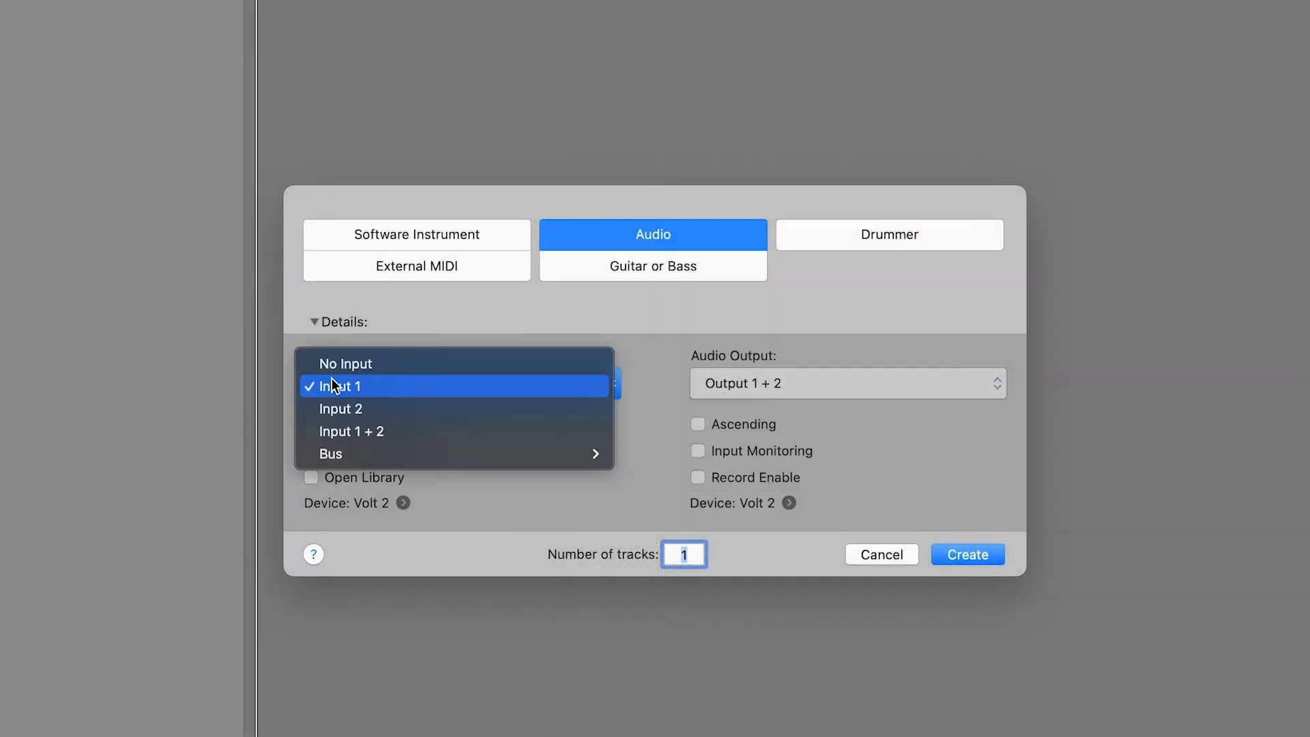
Step: Set the new audio track to take its signal from Input 1
{"action": "left_click", "coordinate": [340, 386]}
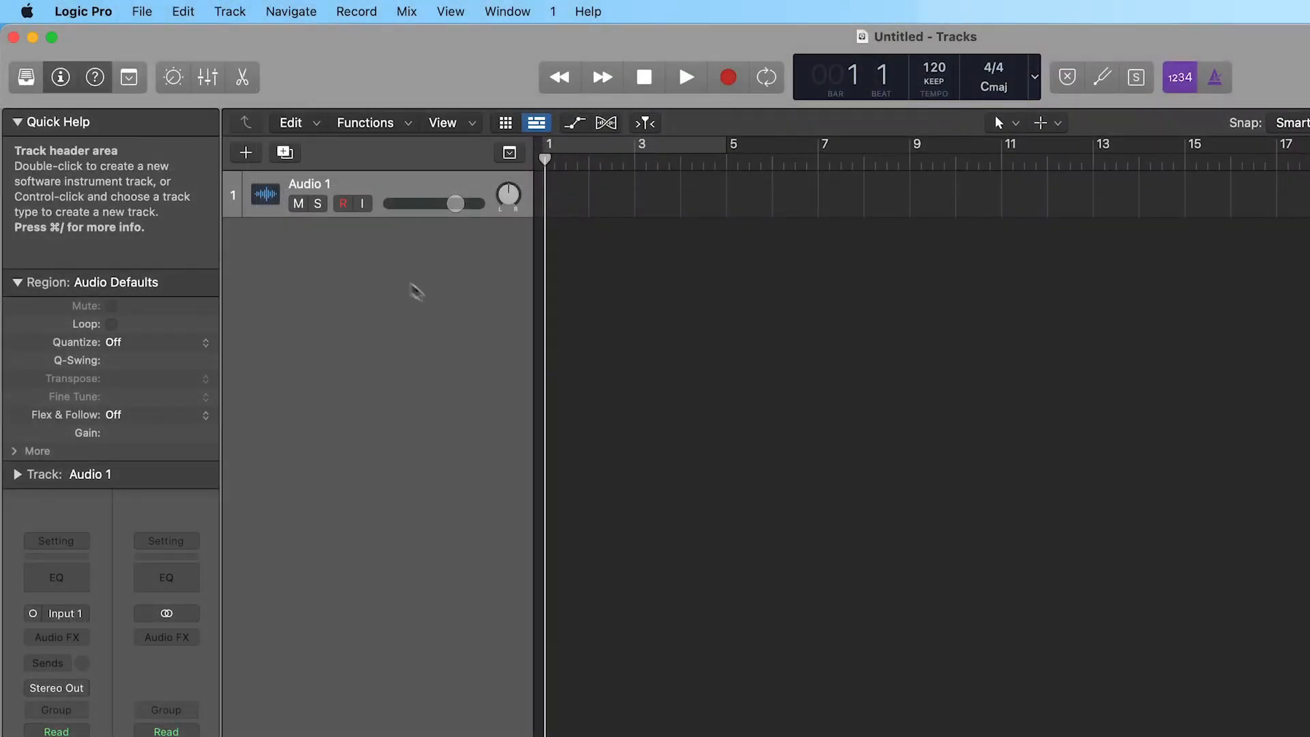
{"action": "mouse_move", "coordinate": [83, 12]}
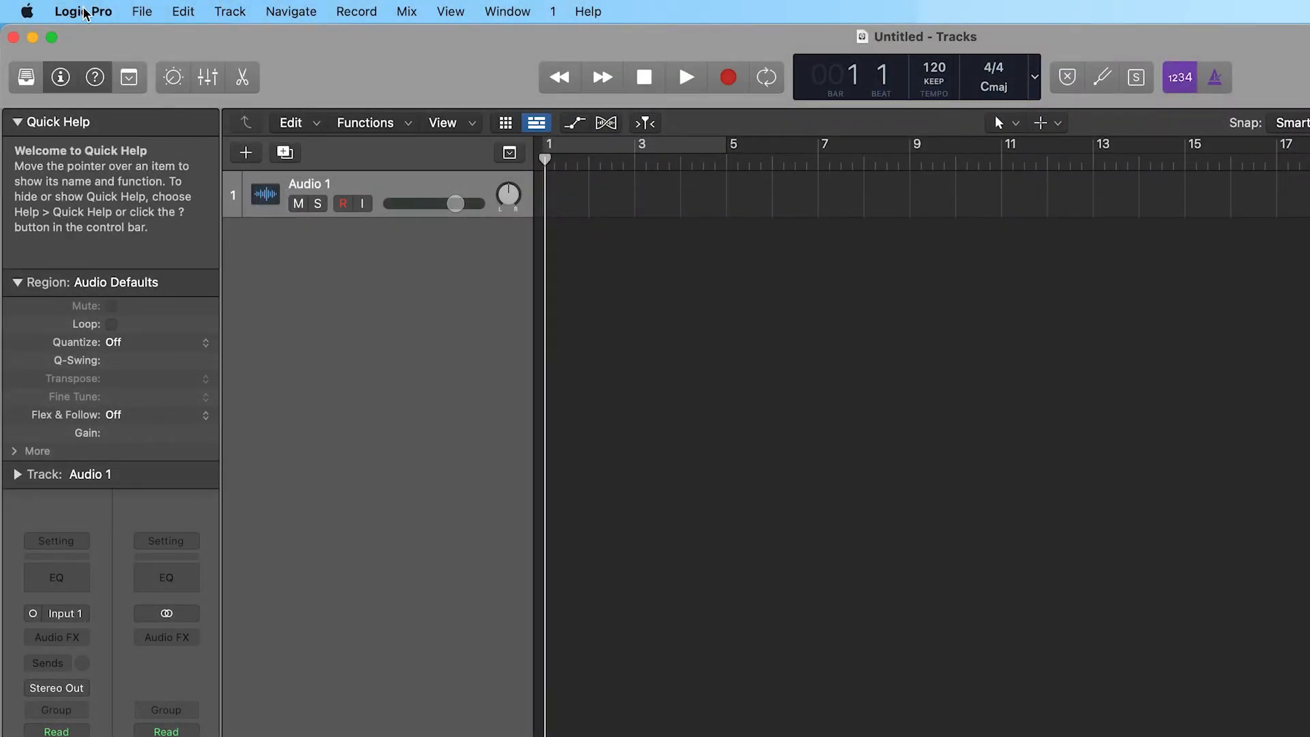
Step: Set the I/O buffer size to 256 samples in Audio preferences and close Preferences
{"action": "left_click", "coordinate": [83, 11]}
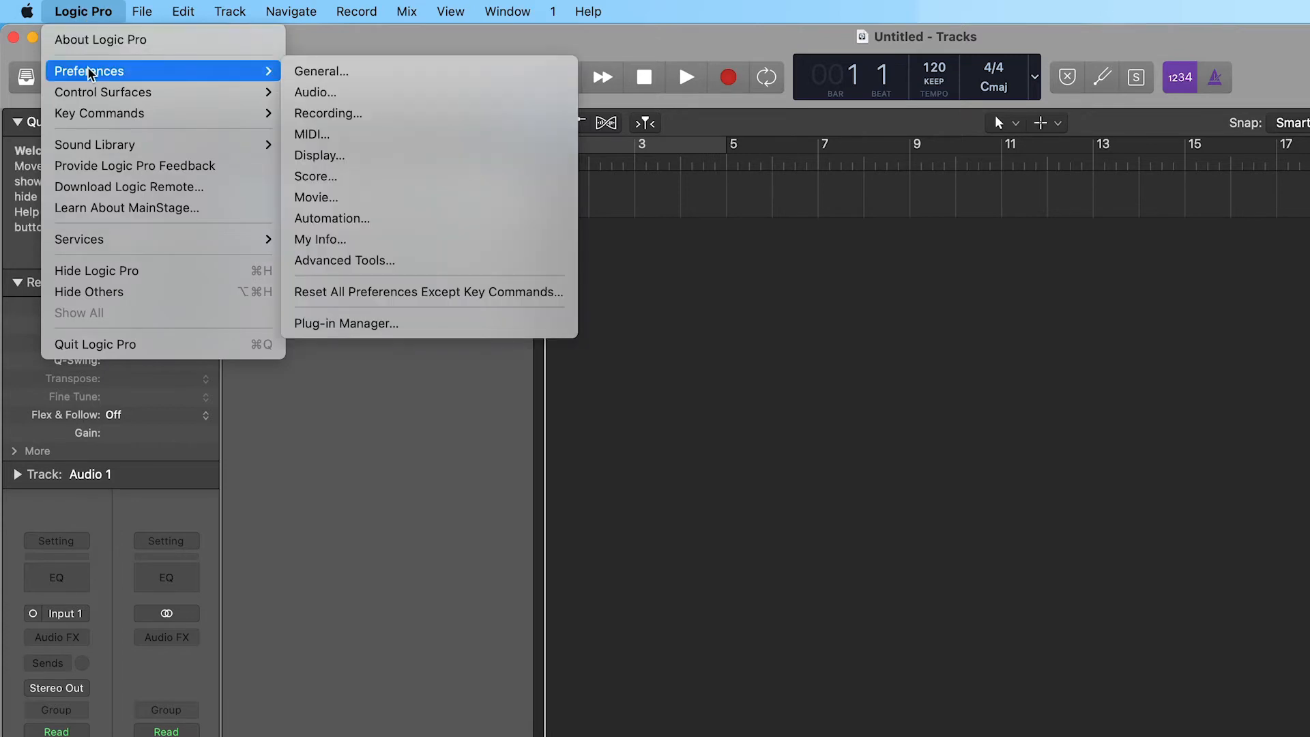
{"action": "left_click", "coordinate": [316, 91]}
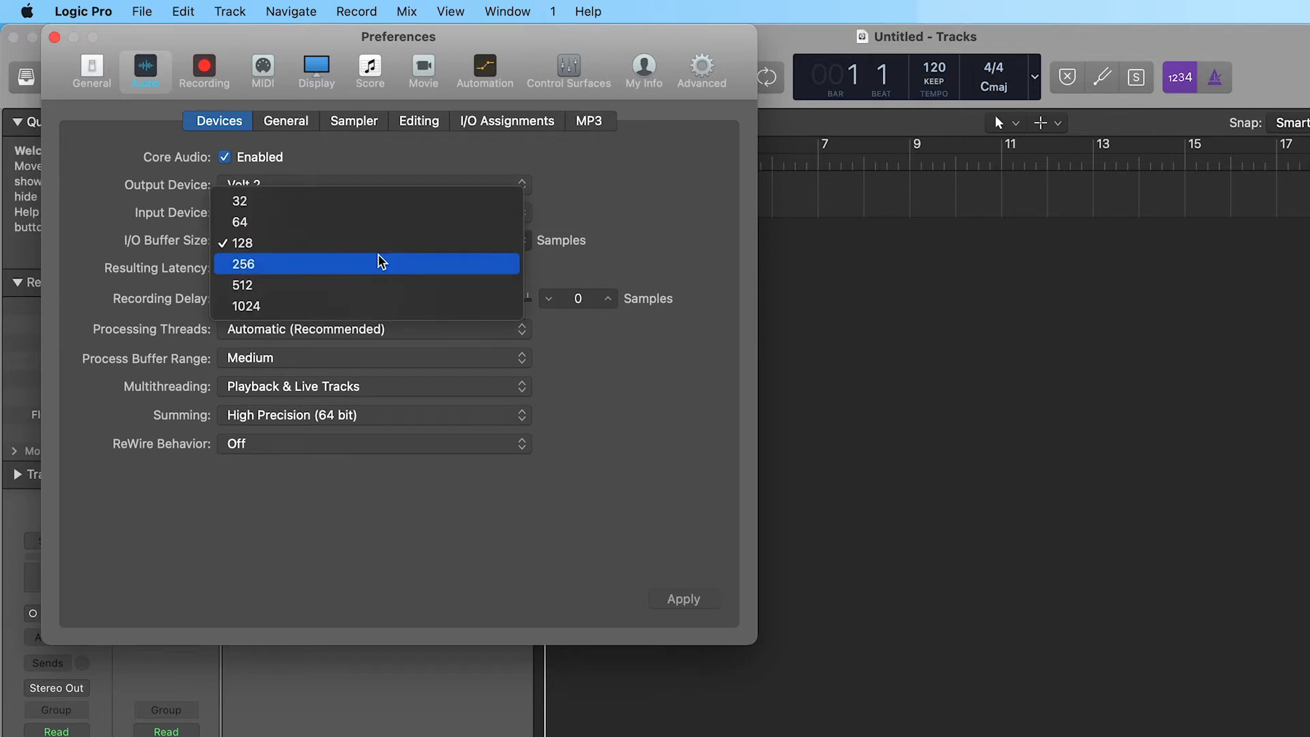
{"action": "left_click", "coordinate": [242, 264]}
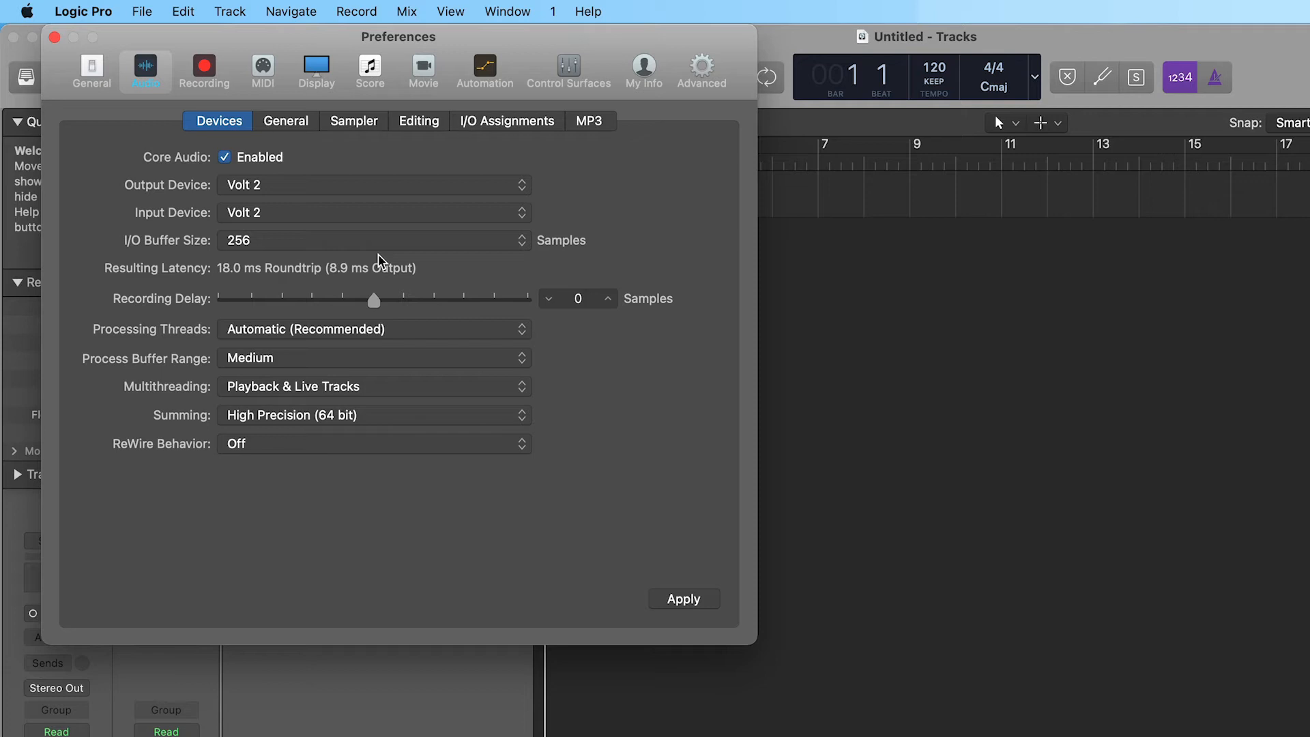
{"action": "mouse_move", "coordinate": [410, 295]}
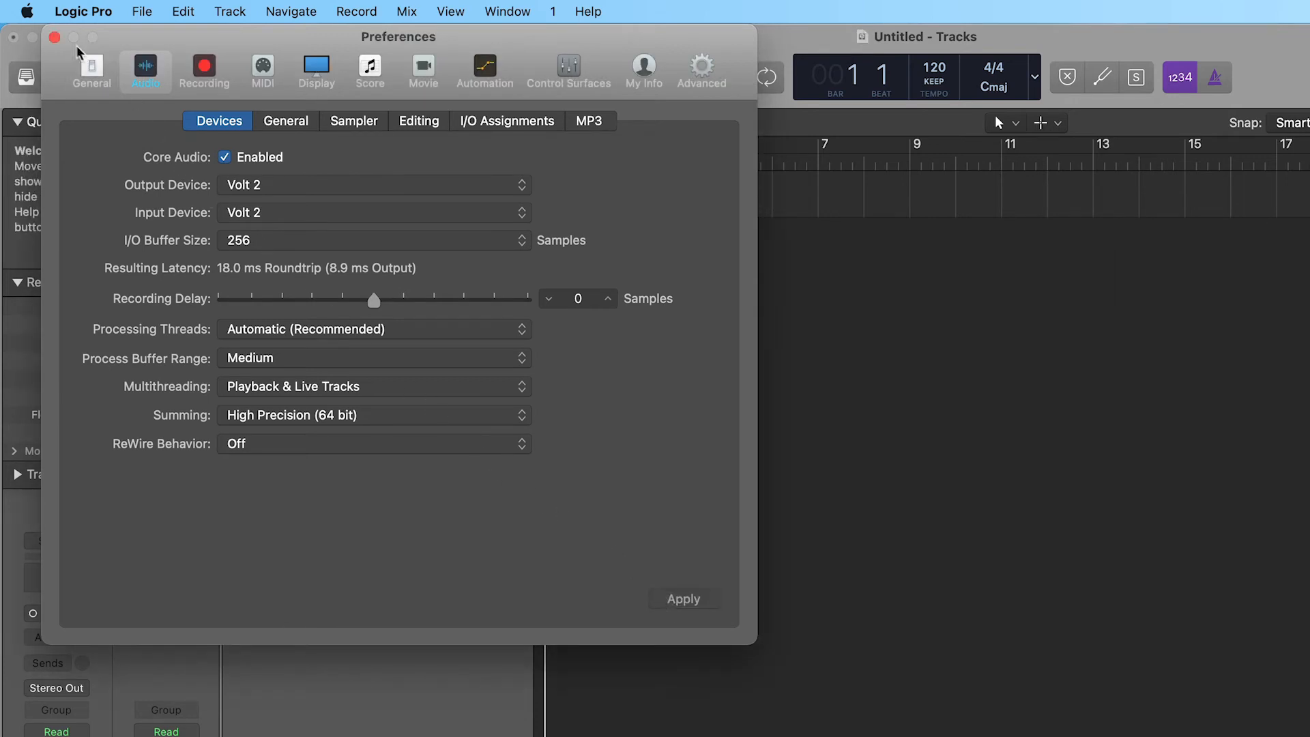
{"action": "left_click", "coordinate": [55, 38]}
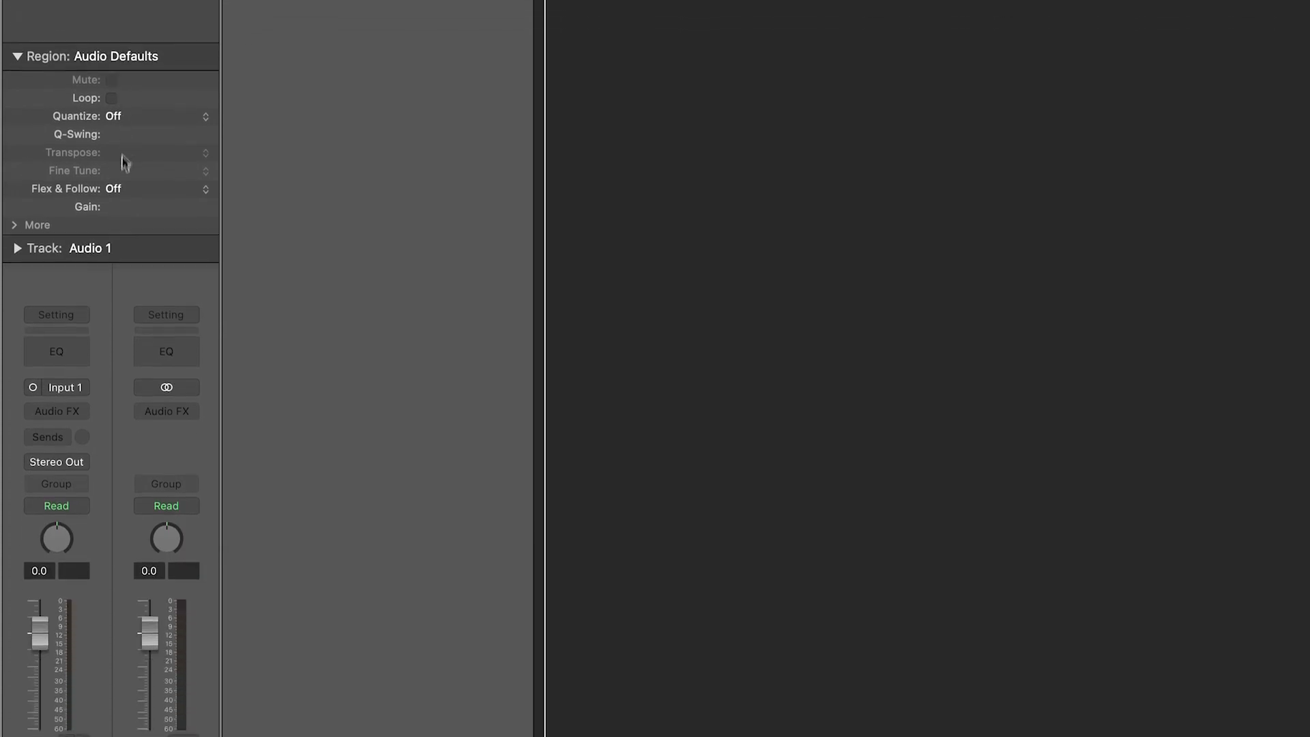
{"action": "left_click", "coordinate": [65, 387]}
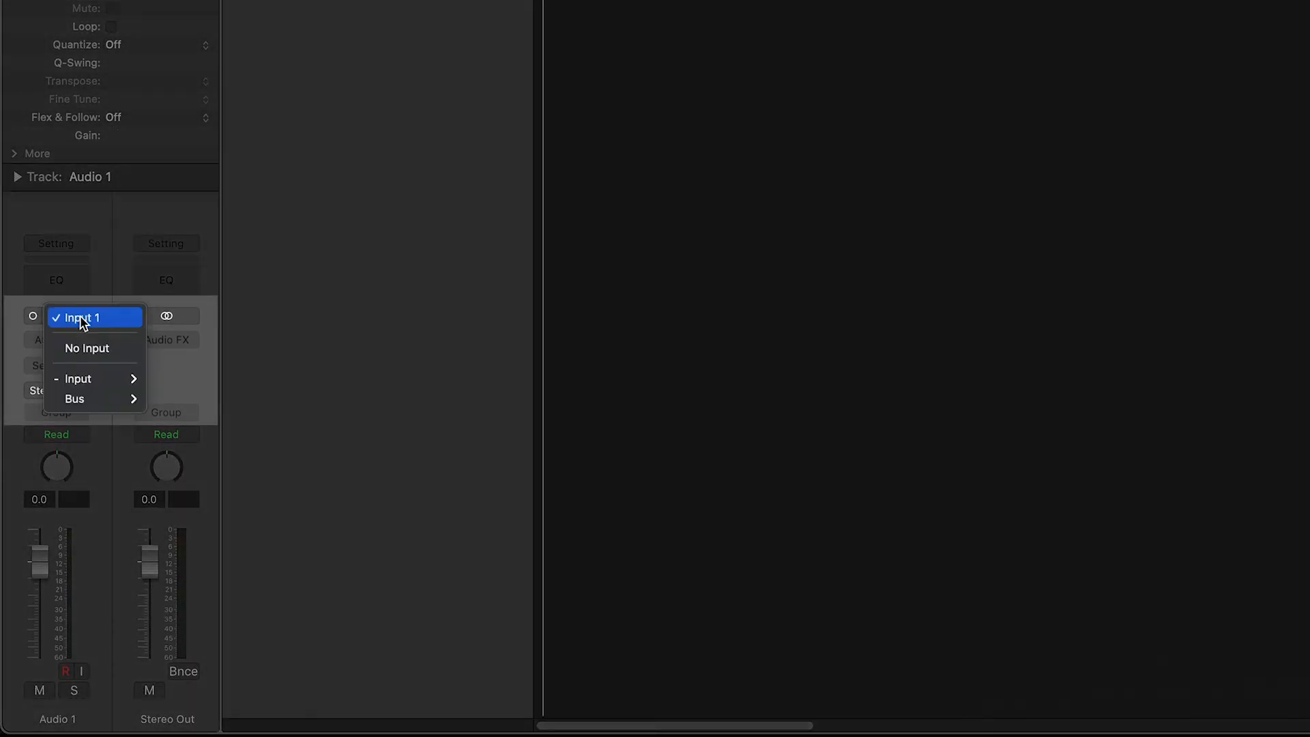
{"action": "mouse_move", "coordinate": [76, 378]}
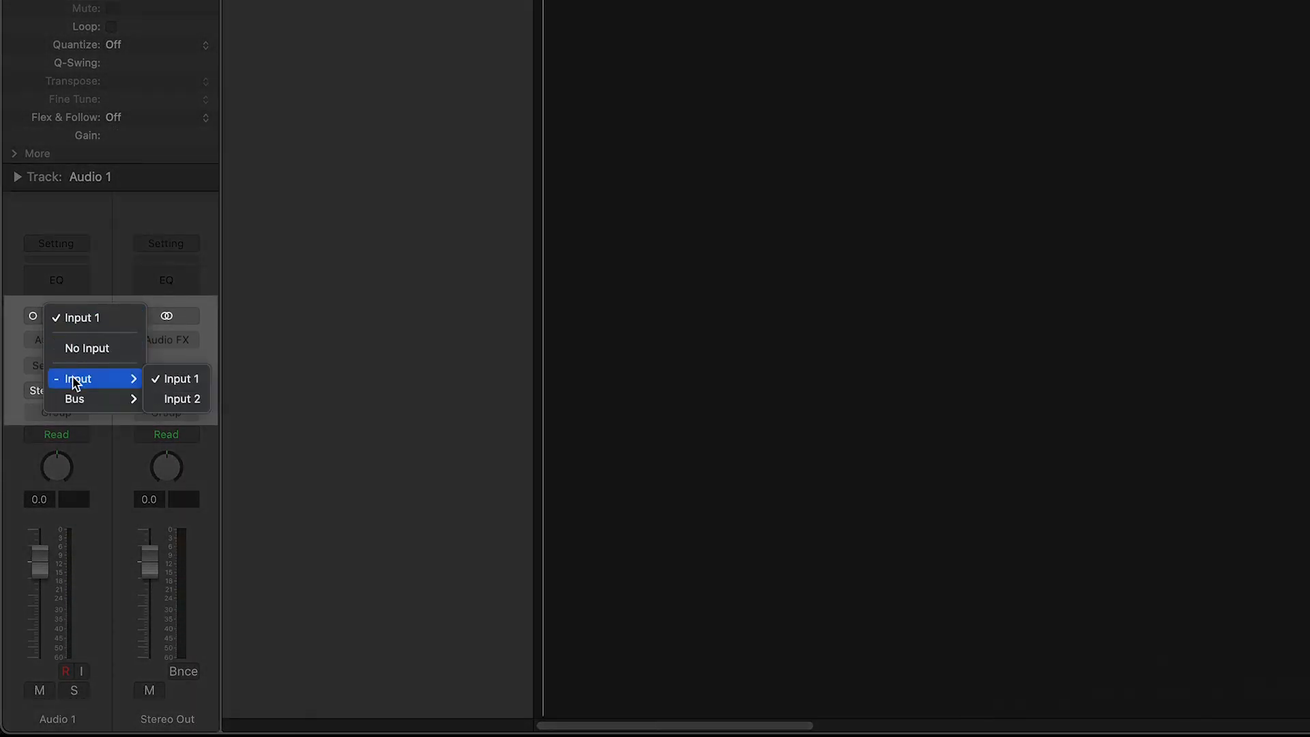
{"action": "left_click", "coordinate": [181, 399]}
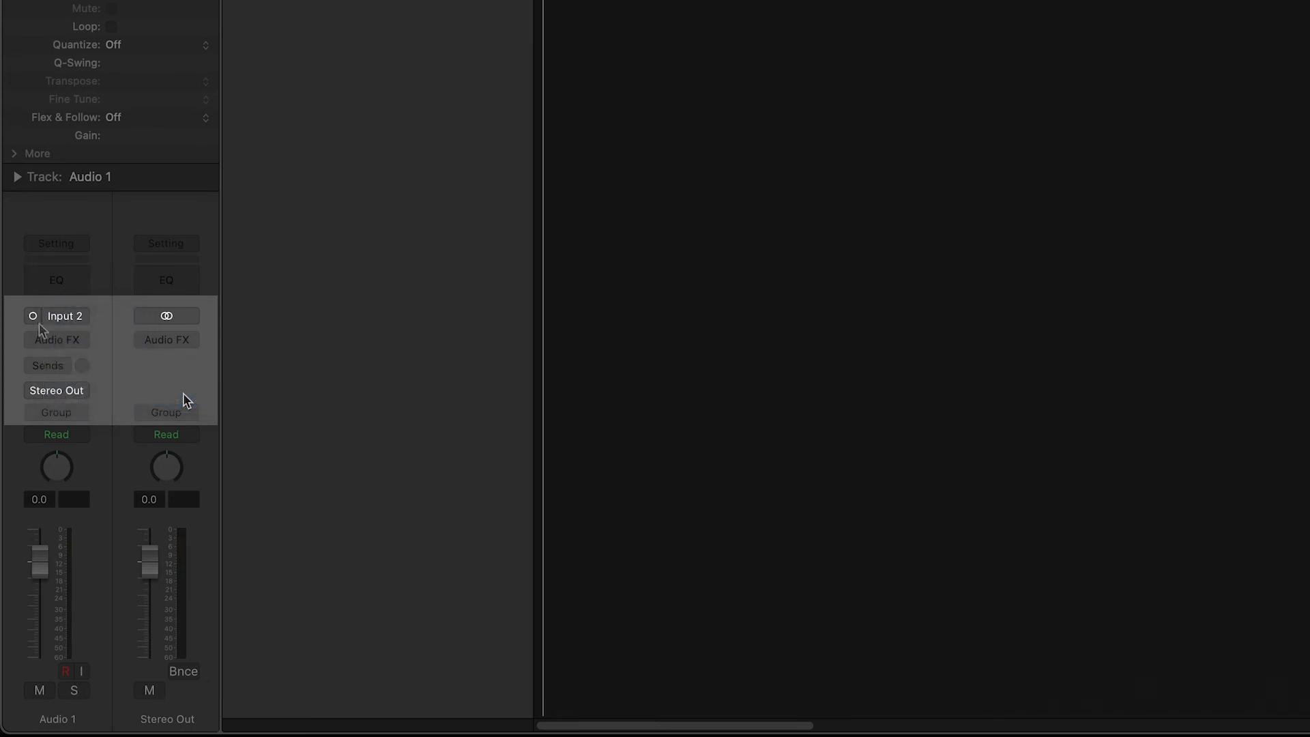
{"action": "left_click", "coordinate": [56, 315]}
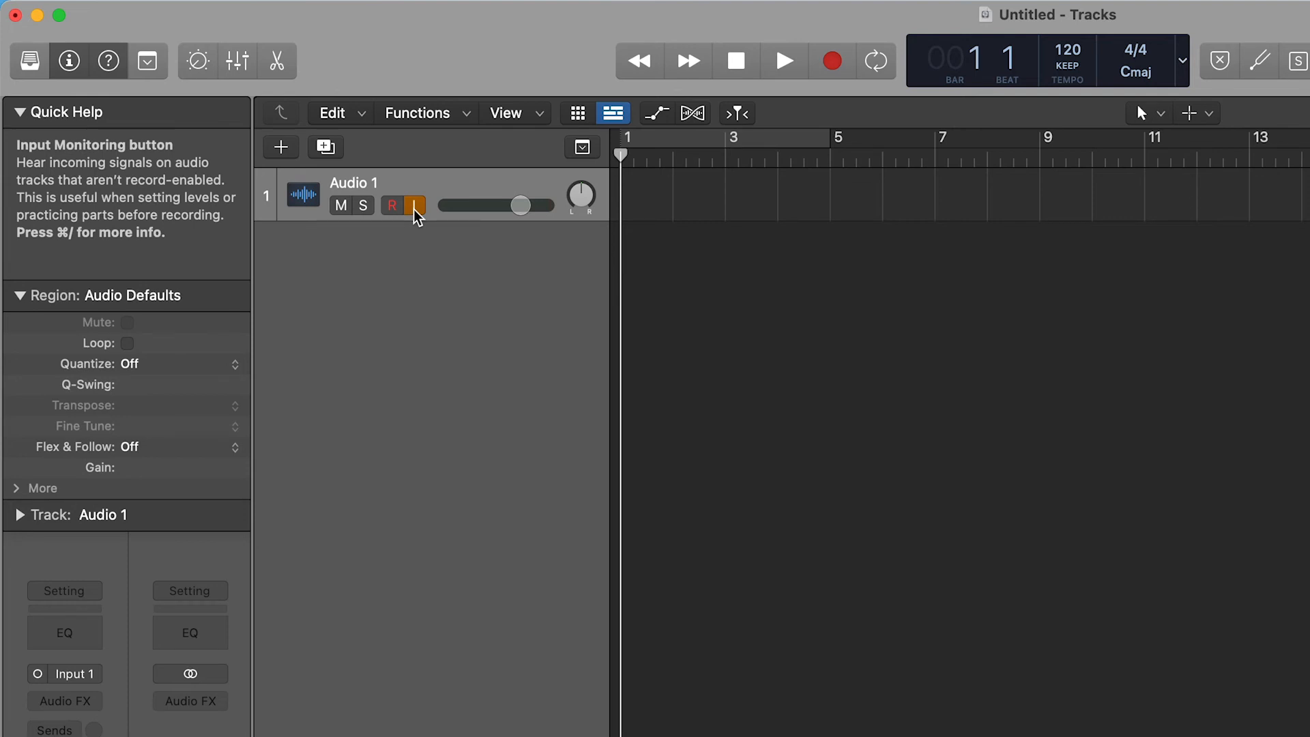
{"action": "mouse_move", "coordinate": [393, 206]}
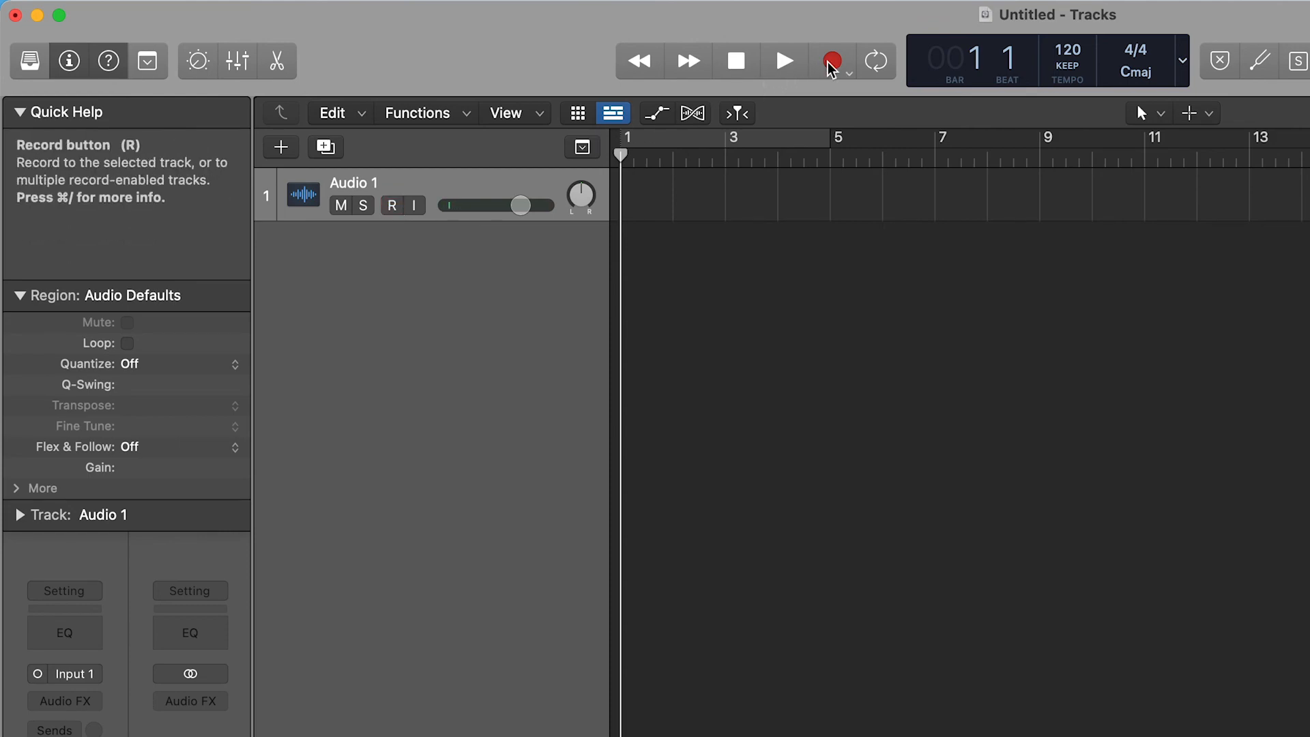
Step: Start recording onto the record-enabled Audio 1 track
{"action": "left_click", "coordinate": [833, 61]}
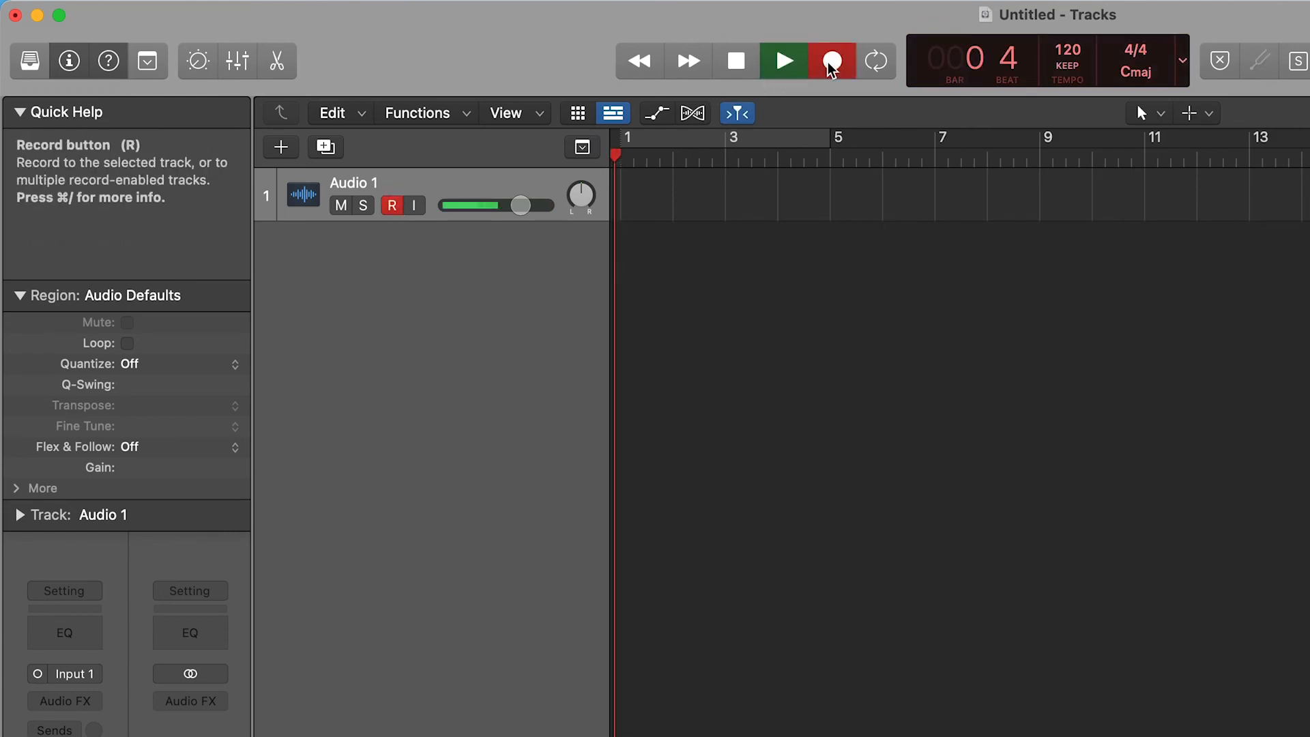